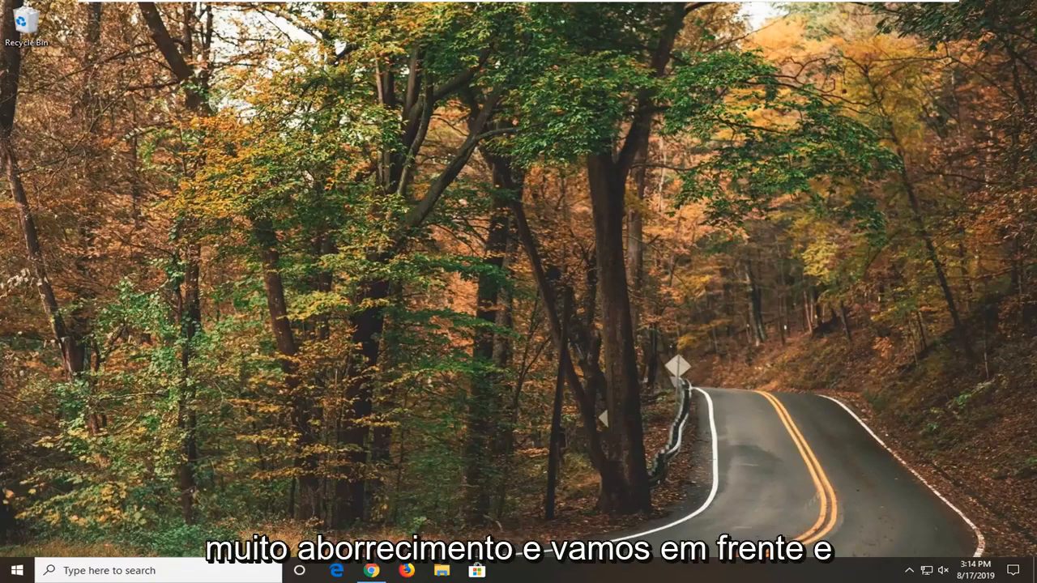
pyautogui.moveTo(437, 387)
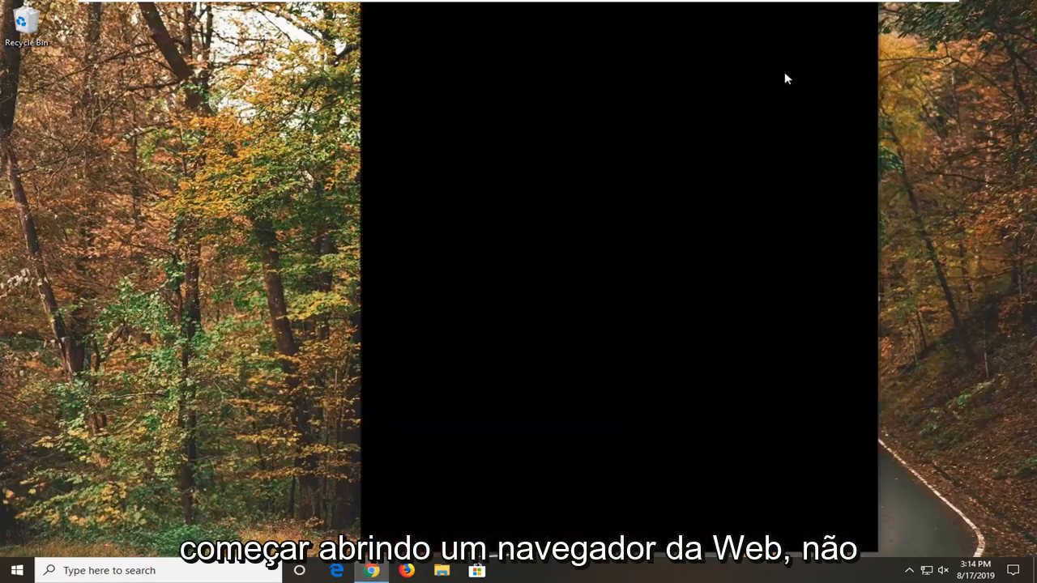
# Maximize Chrome and navigate to google.com to search for java.
pyautogui.click(371, 571)
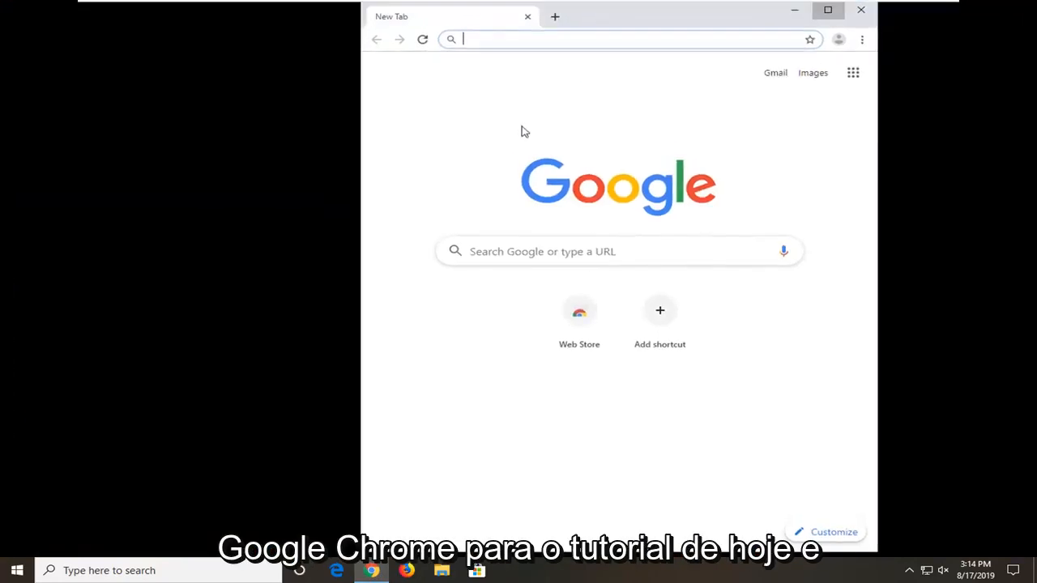
pyautogui.click(828, 9)
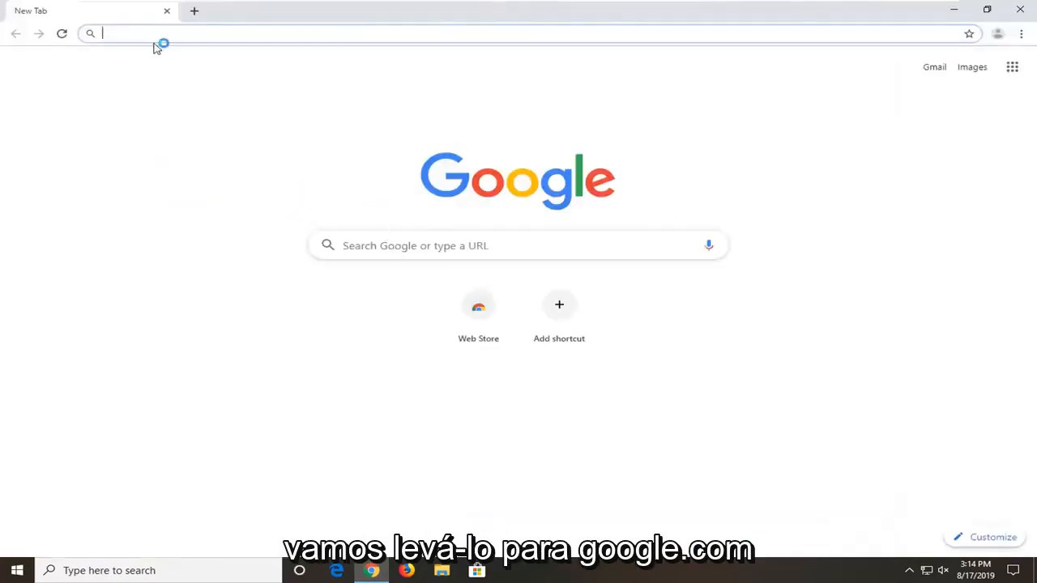
pyautogui.write('google.com')
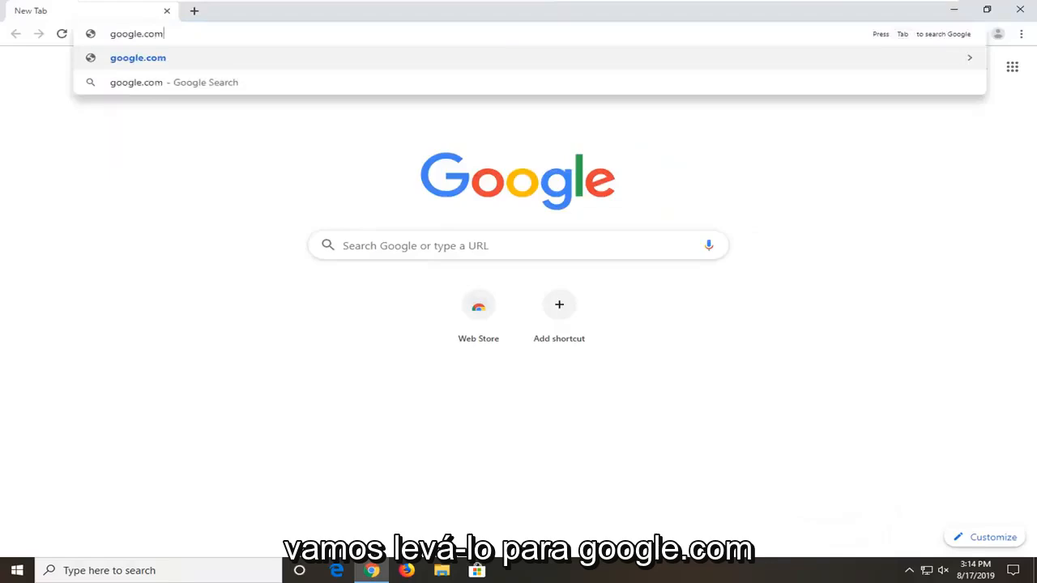
pyautogui.press('Return')
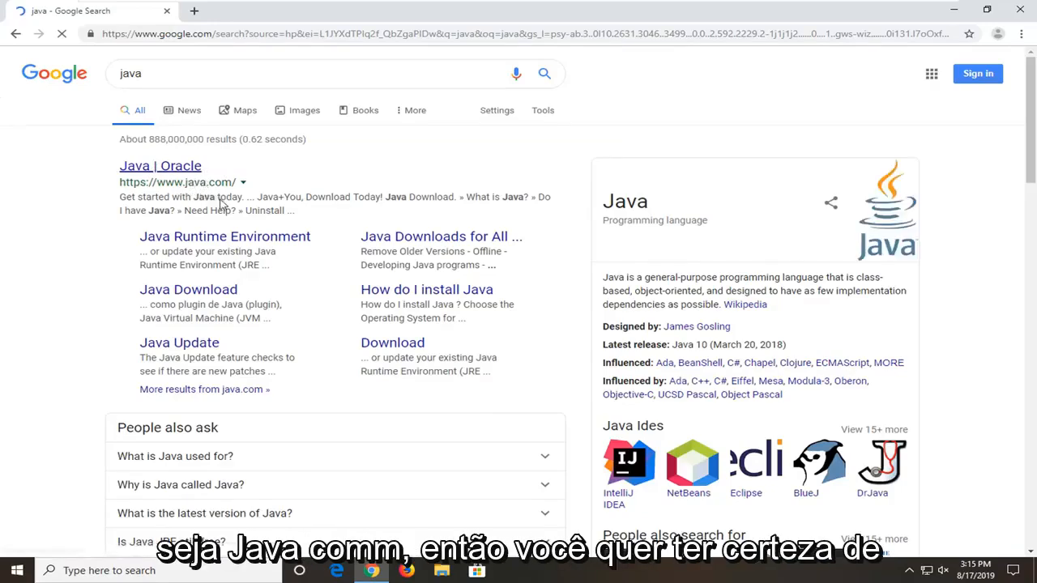
# From the Java | Oracle result, agree and download the Java for Windows installer, then launch it.
pyautogui.click(159, 165)
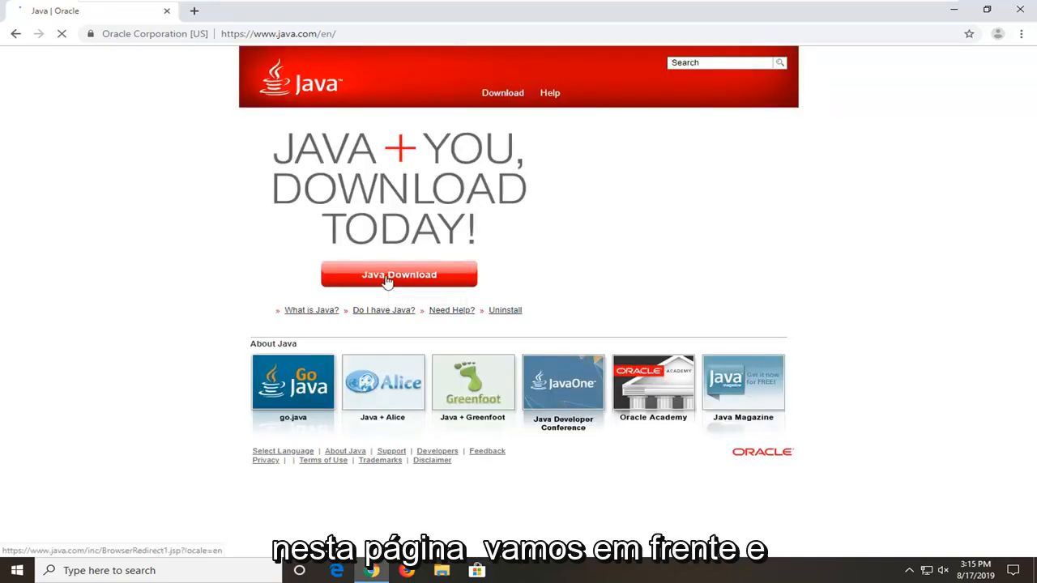
pyautogui.click(399, 276)
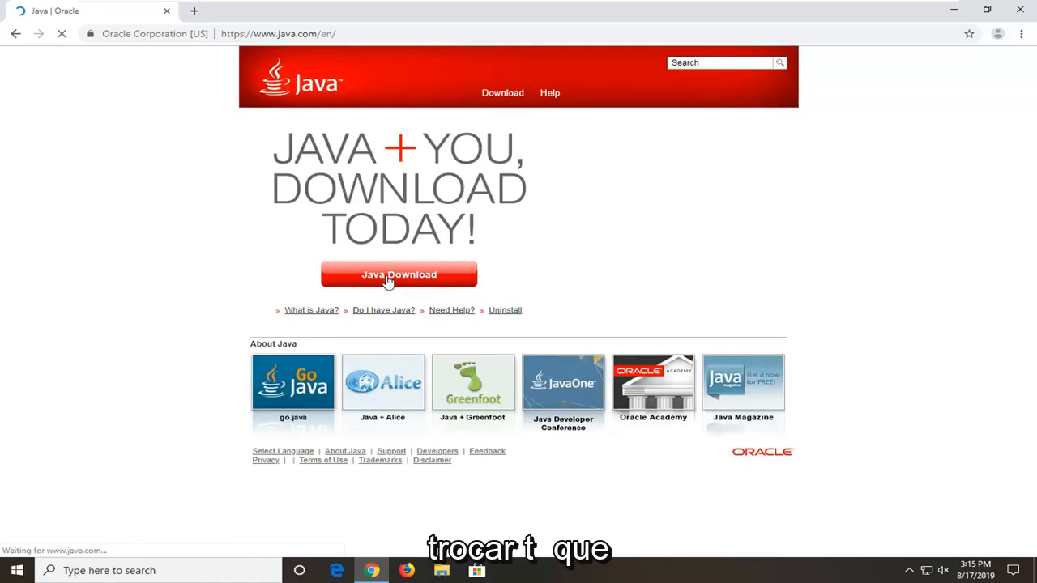
pyautogui.click(398, 274)
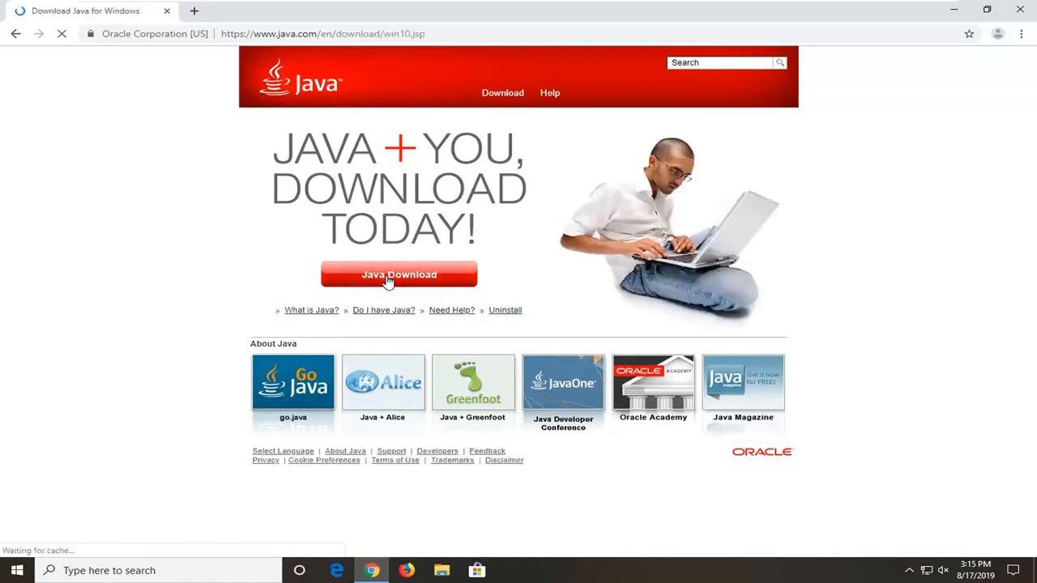
pyautogui.click(398, 275)
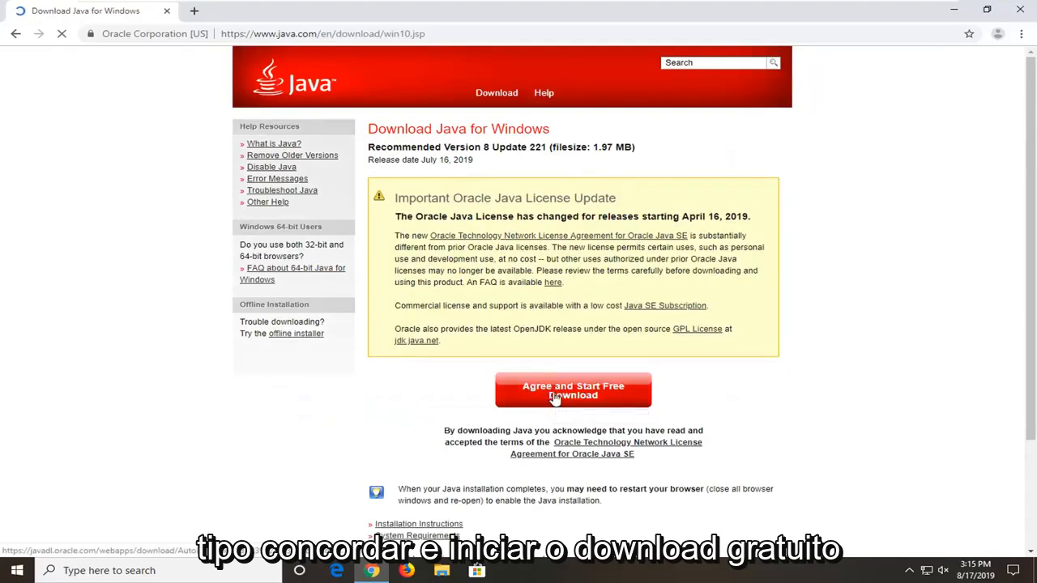
pyautogui.click(573, 389)
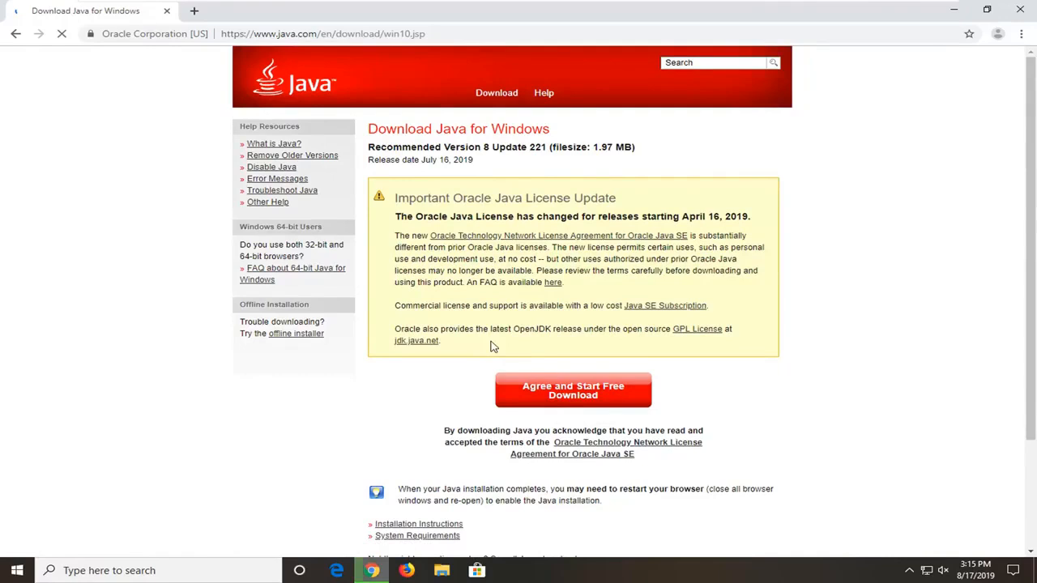
pyautogui.click(574, 391)
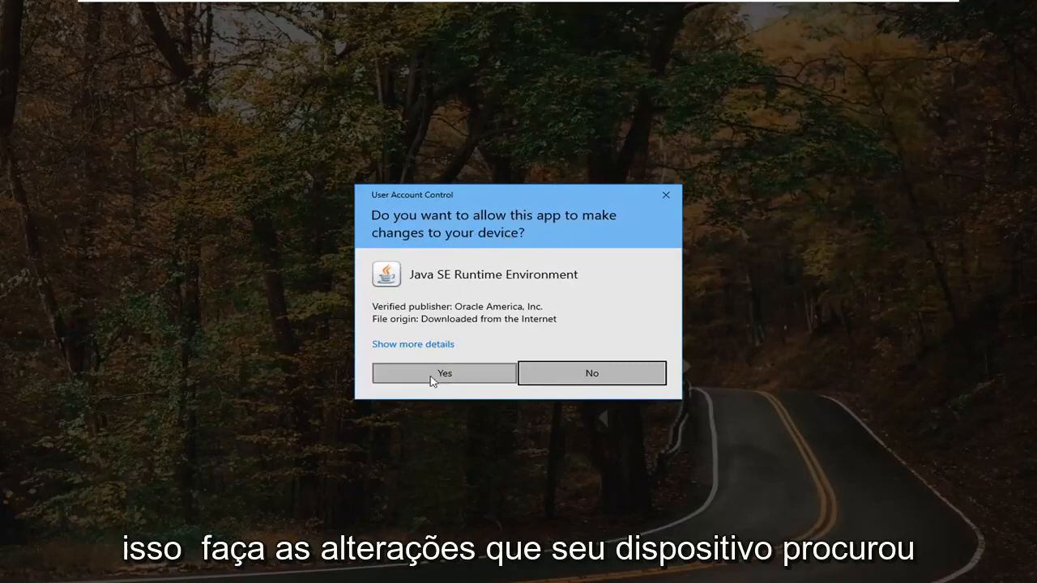
# Allow Java Setup to run with 'Change destination folder' ticked and proceed to Install.
pyautogui.click(444, 373)
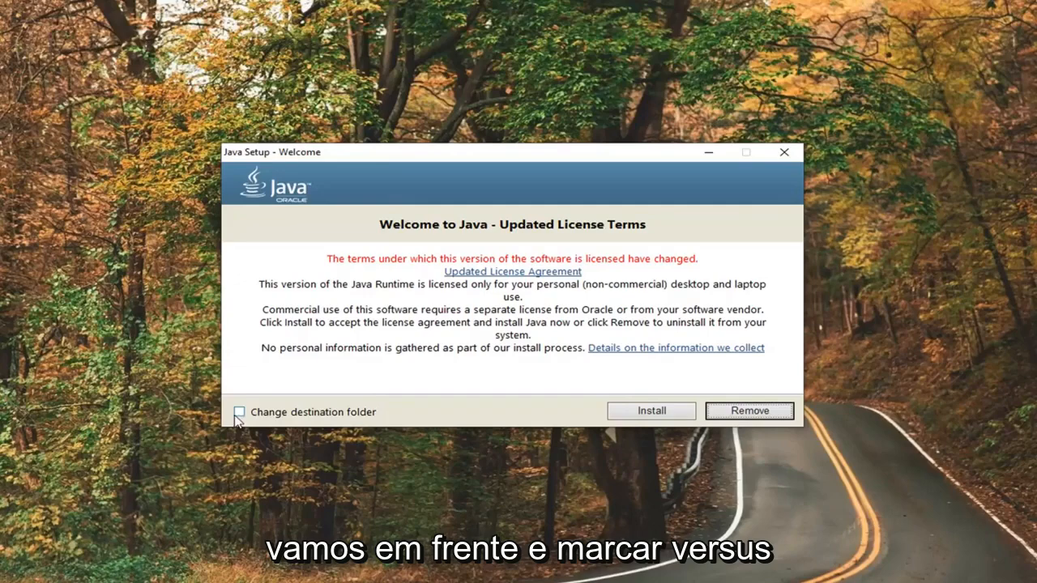
pyautogui.click(240, 412)
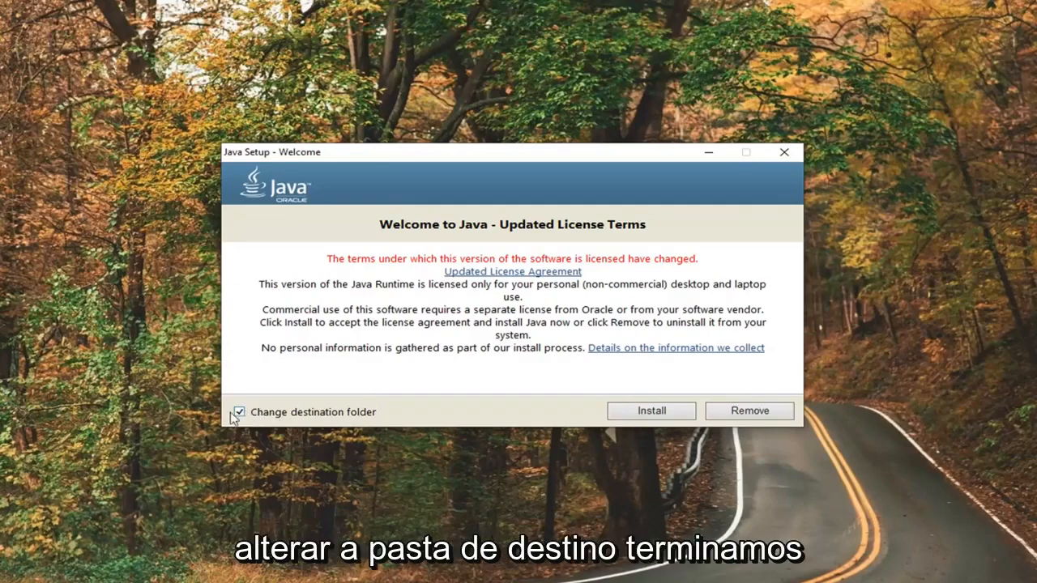
pyautogui.click(651, 412)
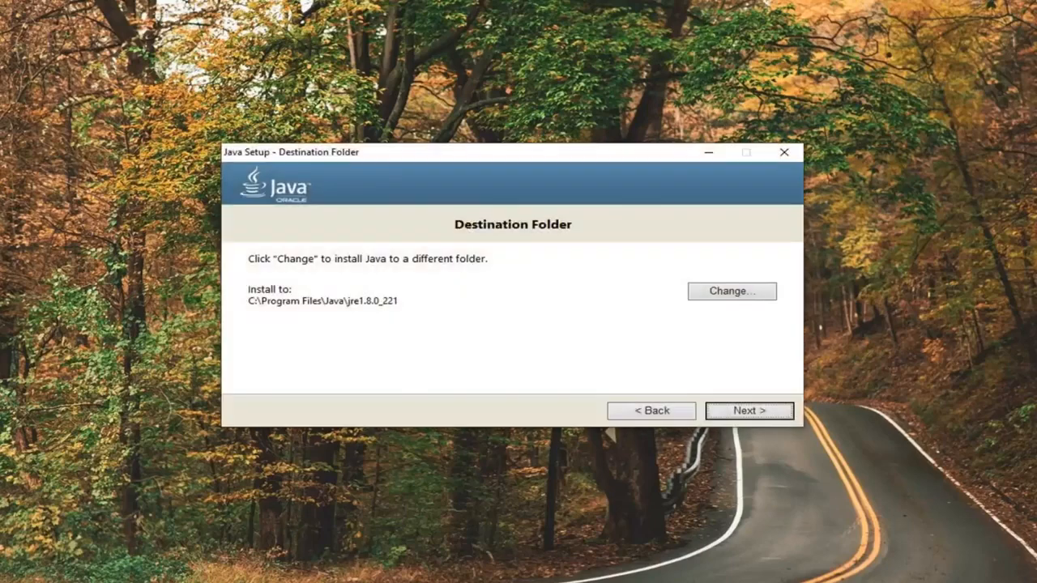
pyautogui.moveTo(673, 299)
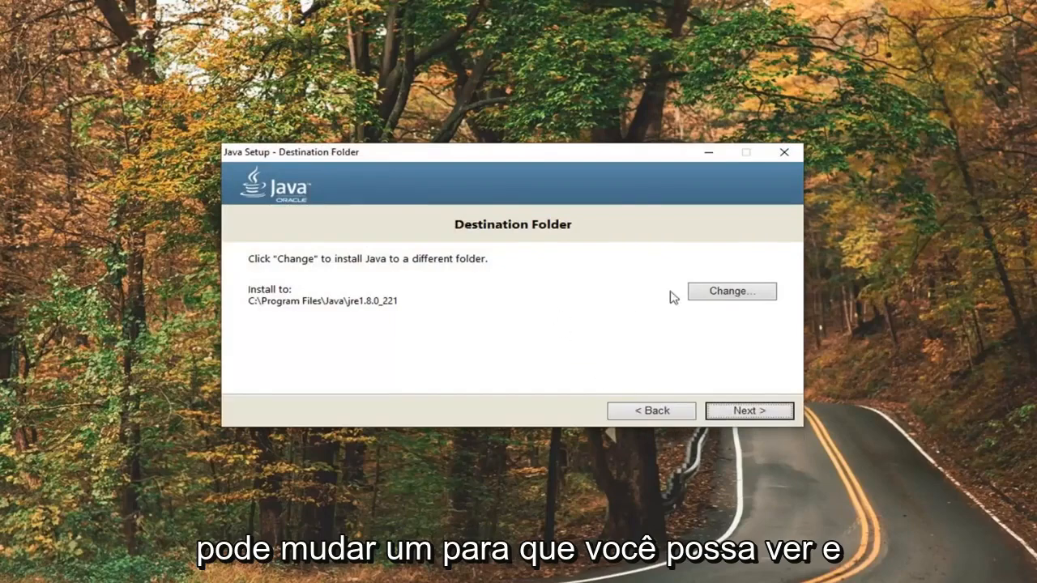
# Create a new folder 'Java' on the Desktop and choose it as the install destination.
pyautogui.click(731, 292)
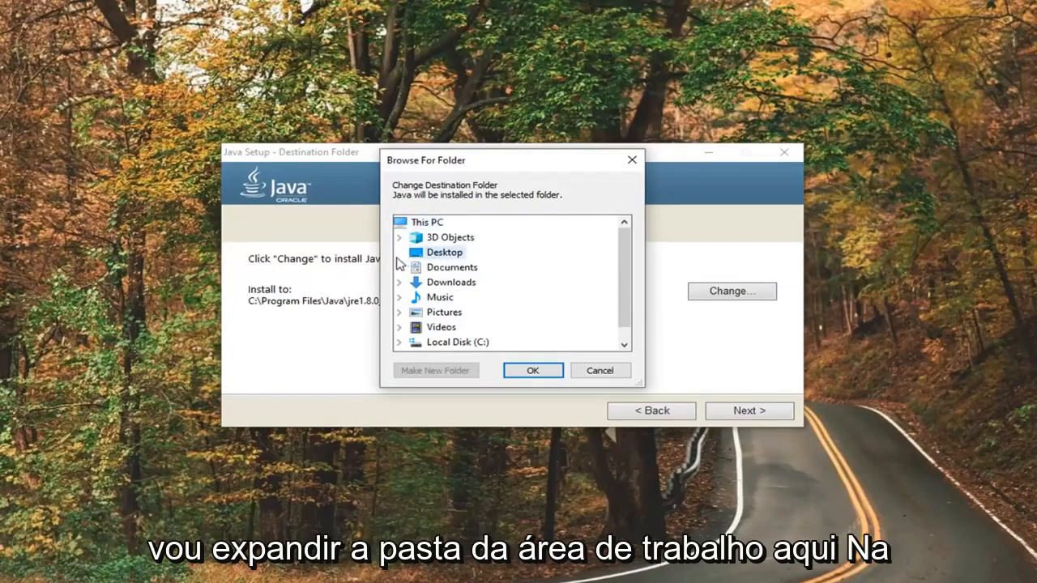
pyautogui.click(444, 252)
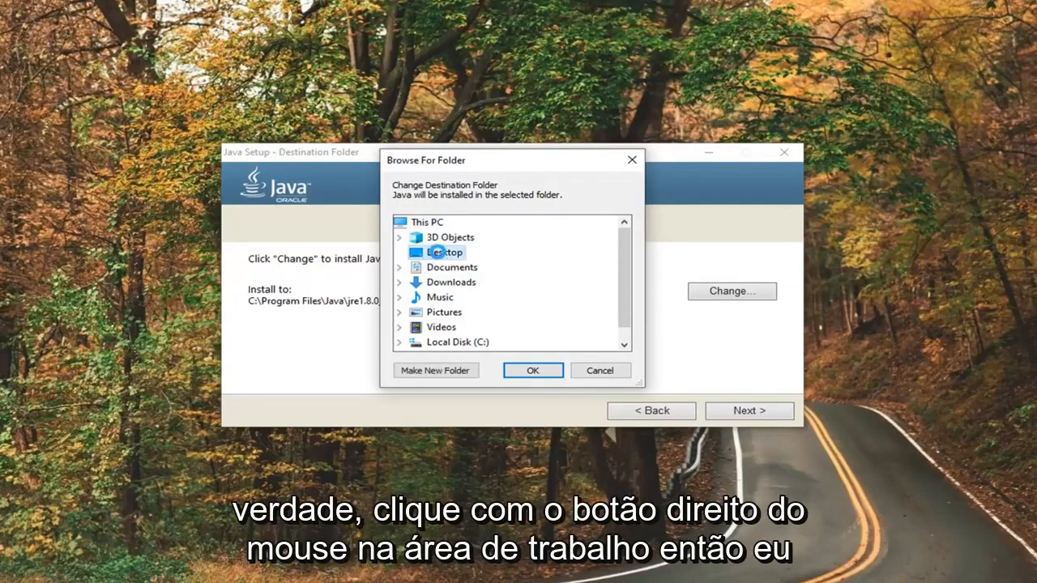
pyautogui.rightClick(444, 252)
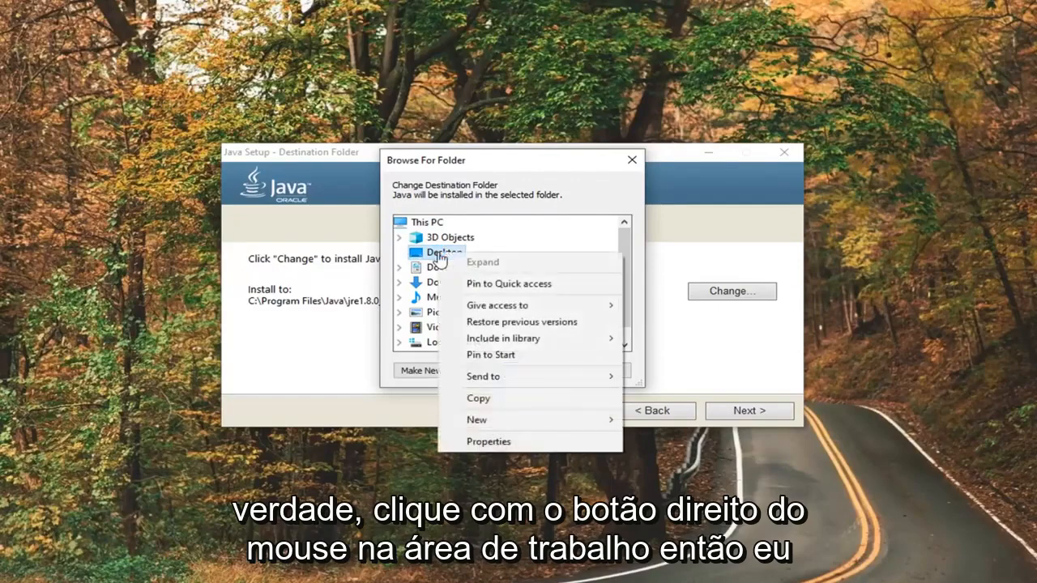
pyautogui.click(483, 420)
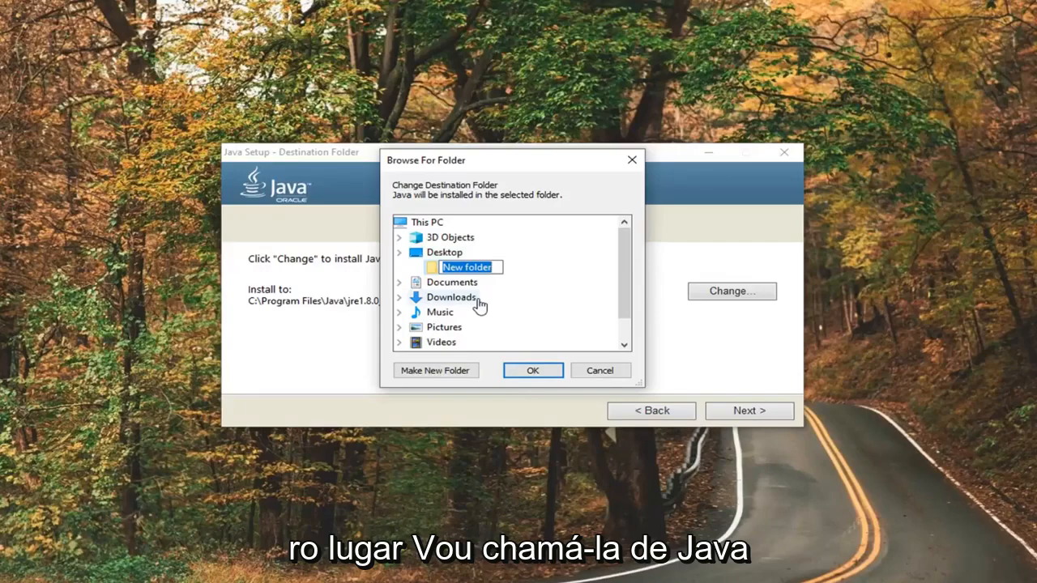
pyautogui.write('J')
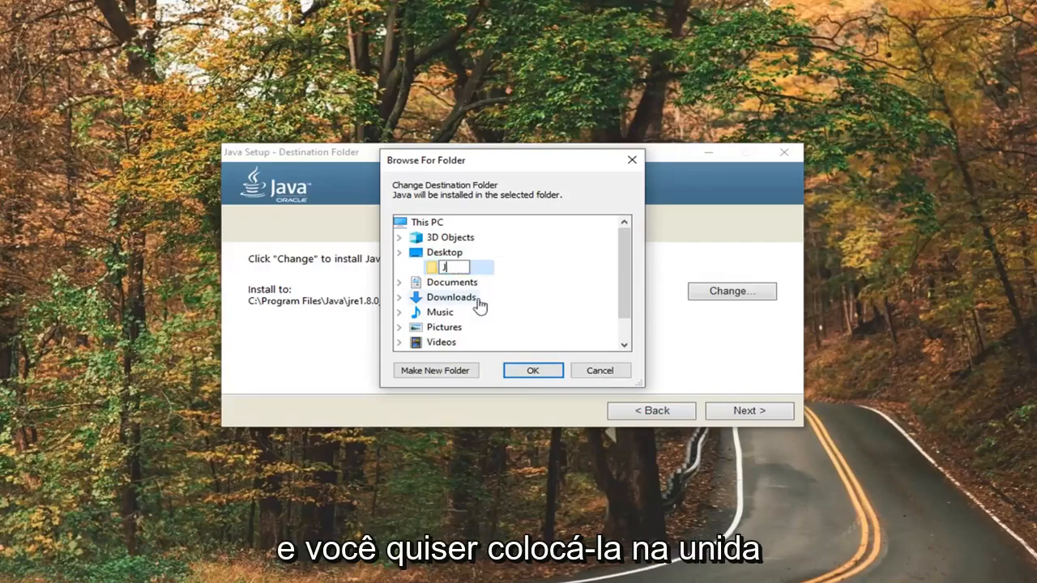
pyautogui.write('Java')
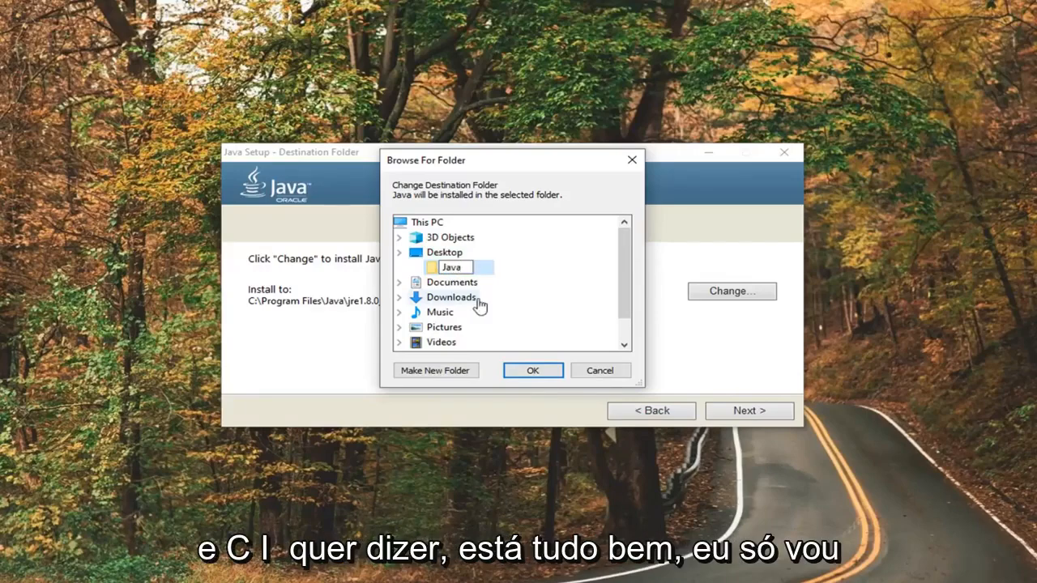
pyautogui.moveTo(332, 196)
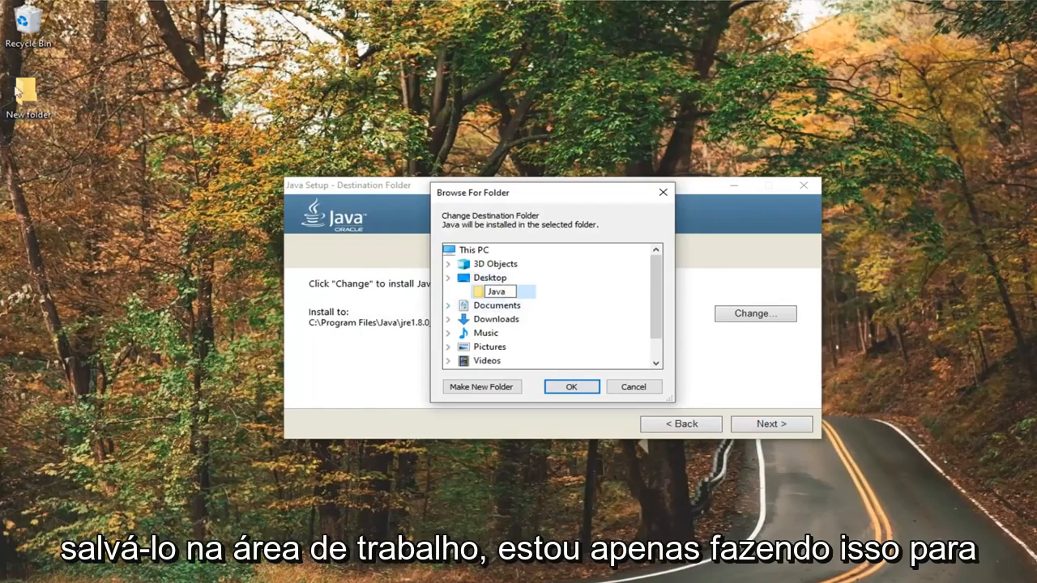
pyautogui.scroll(-3)
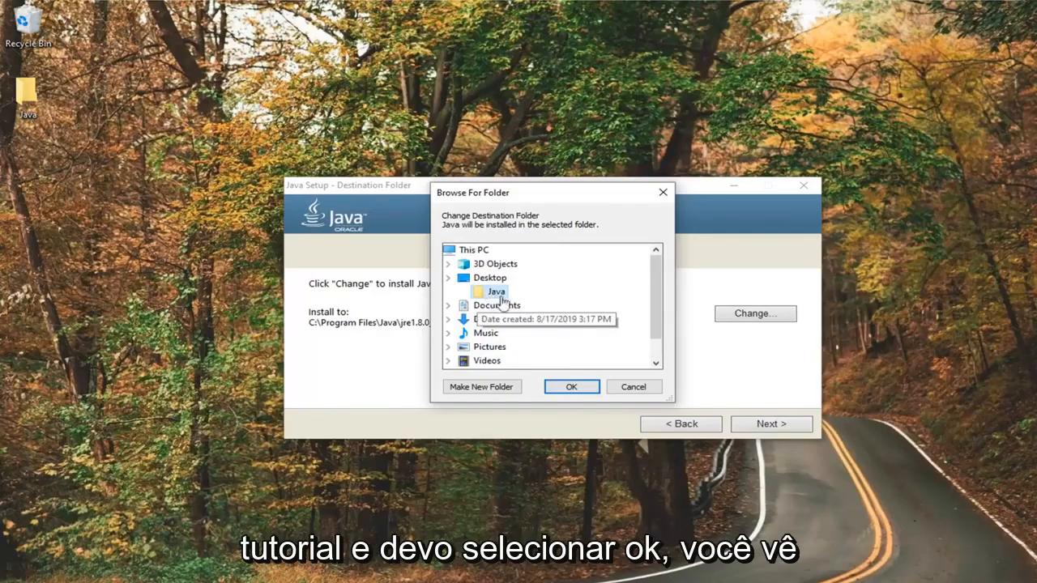
pyautogui.click(570, 386)
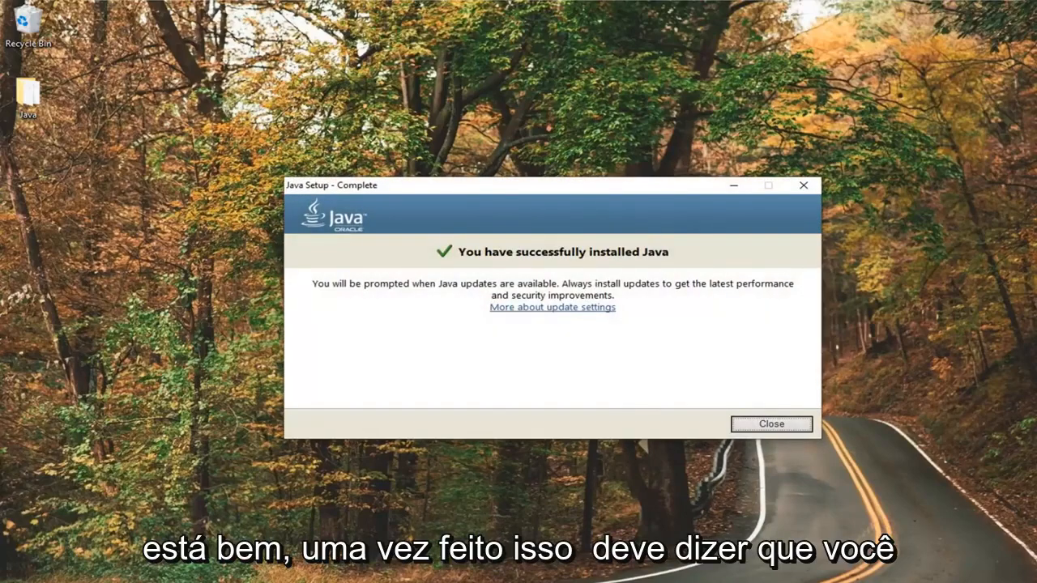
pyautogui.moveTo(620, 276)
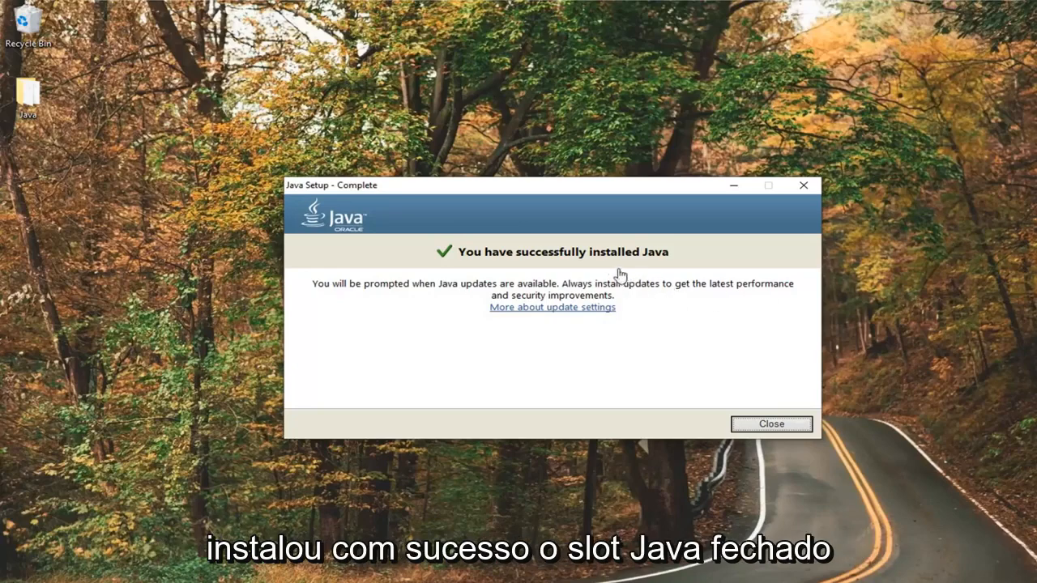
# Close the finished Java Setup after successful installation.
pyautogui.click(17, 570)
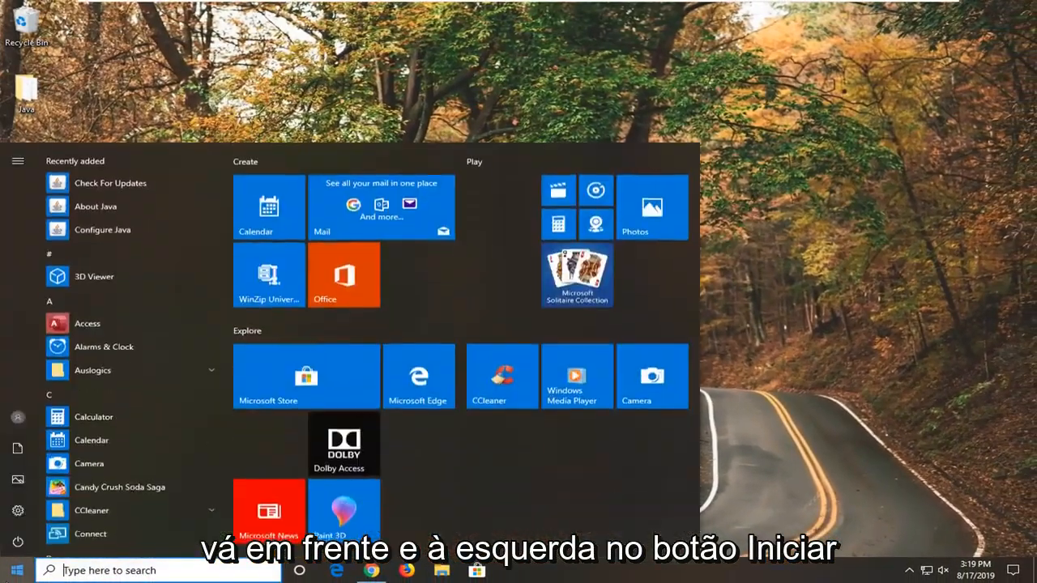
# Search the Start menu for 'contr' to find Control Panel.
pyautogui.write('contr')
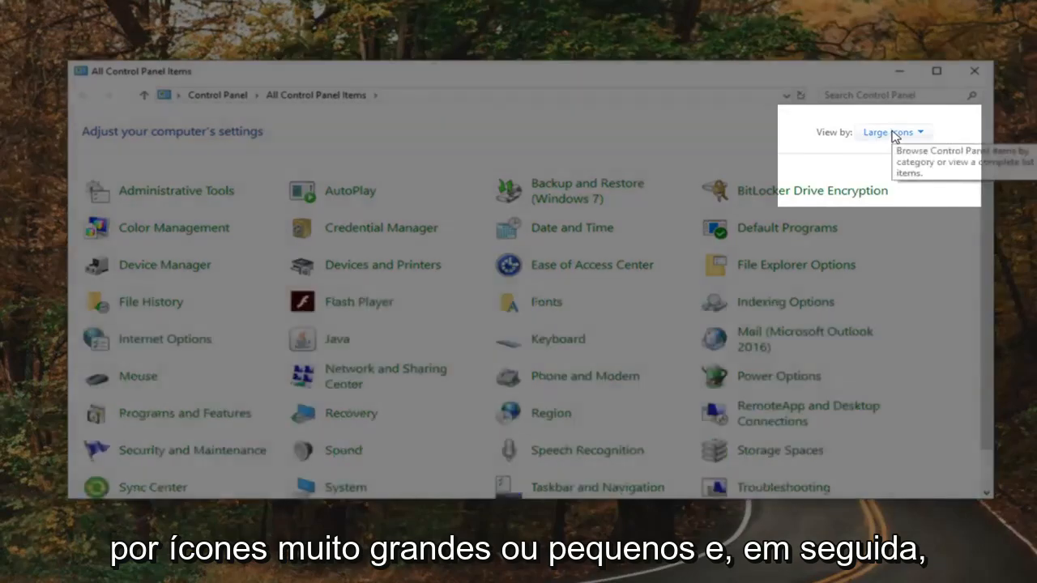
pyautogui.moveTo(353, 454)
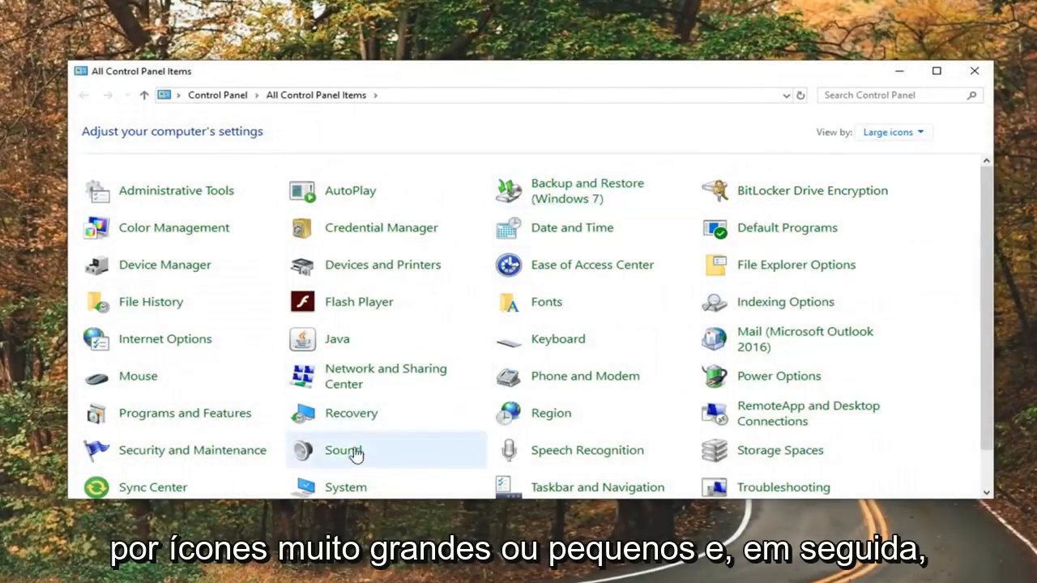
pyautogui.moveTo(334, 486)
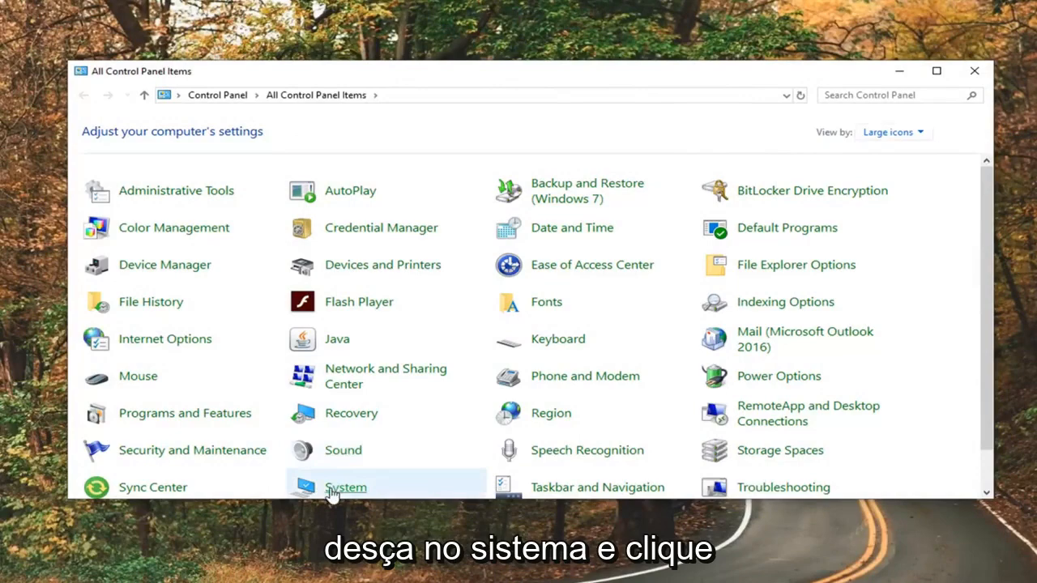
# Open the System page from All Control Panel Items.
pyautogui.click(345, 486)
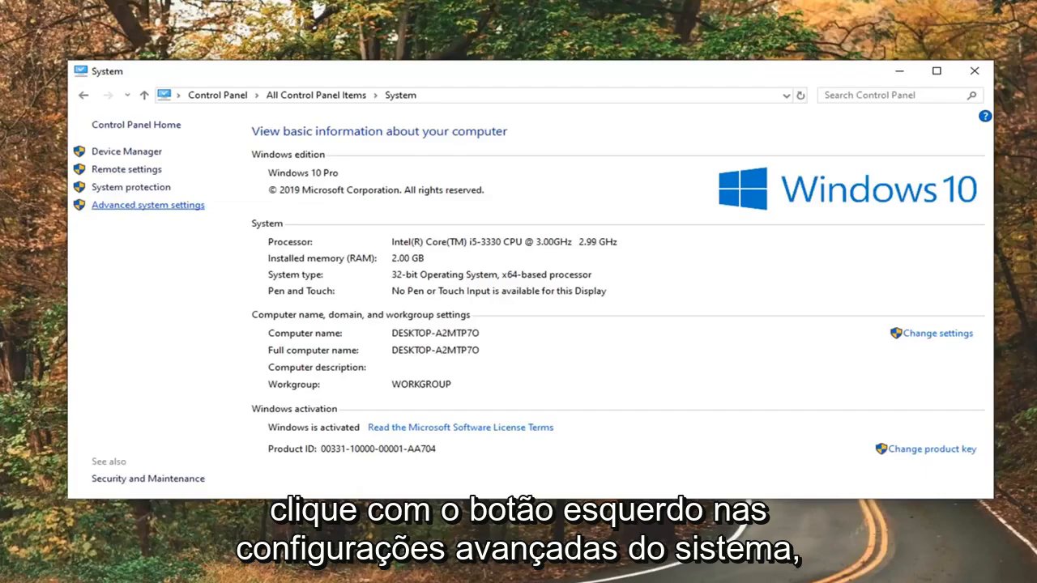
# Via Advanced system settings and Environment Variables, begin a new user variable named 'Java'.
pyautogui.click(148, 204)
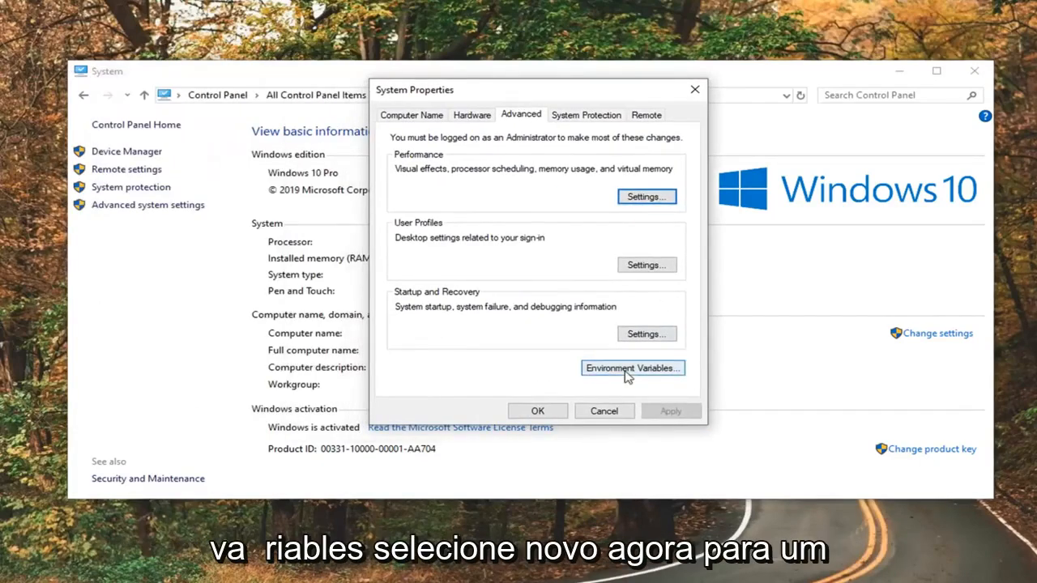
pyautogui.click(632, 368)
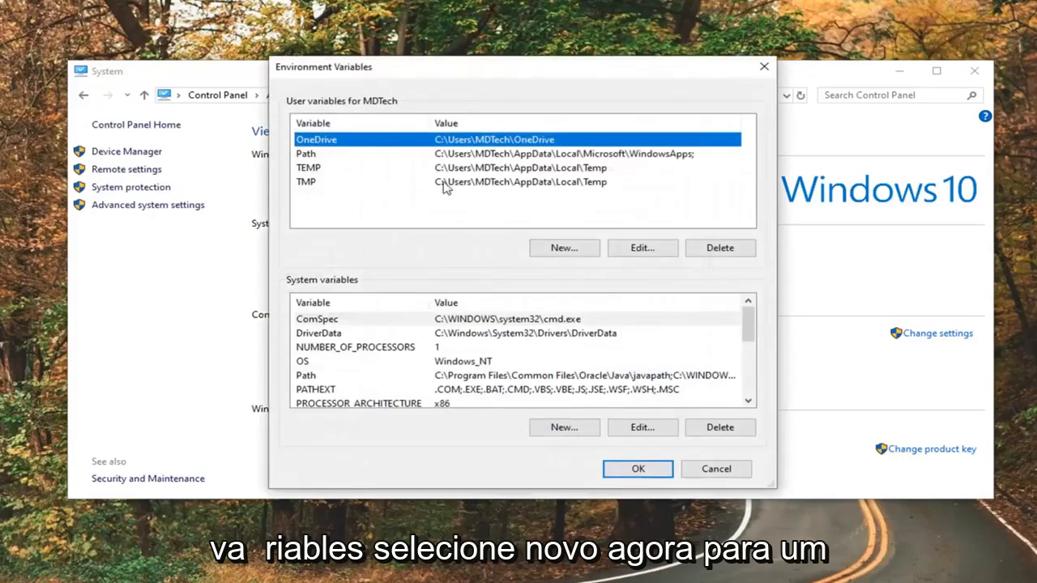
pyautogui.click(563, 248)
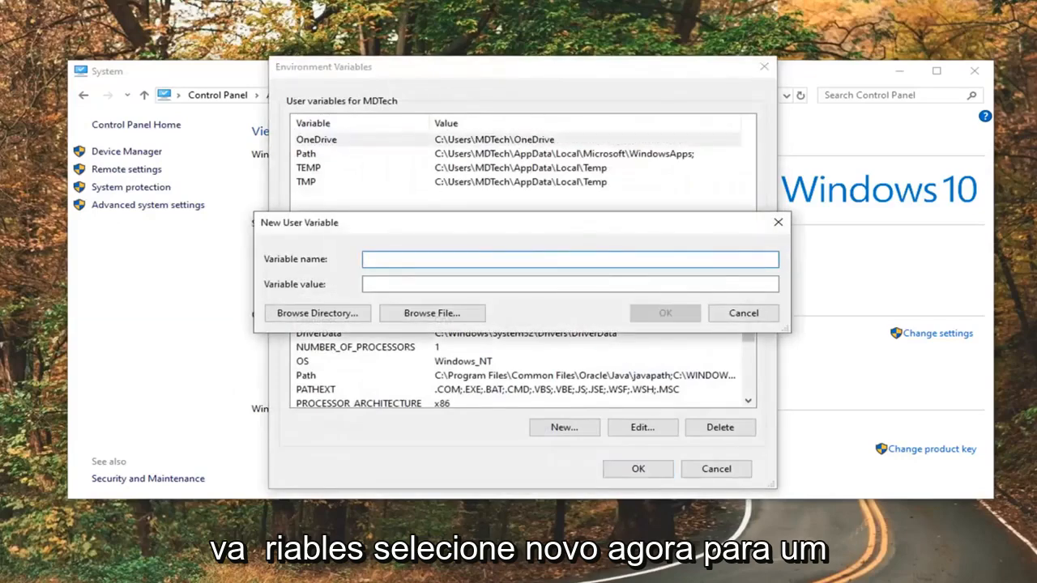
pyautogui.write('Java')
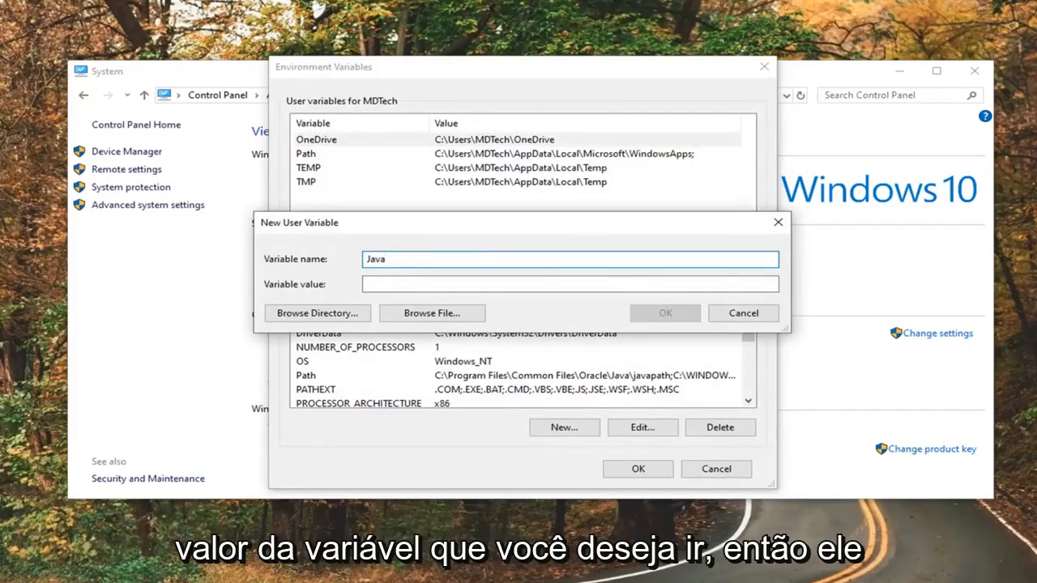
# Browse to Desktop\Java\bin and select the java application as the variable's value.
pyautogui.click(571, 283)
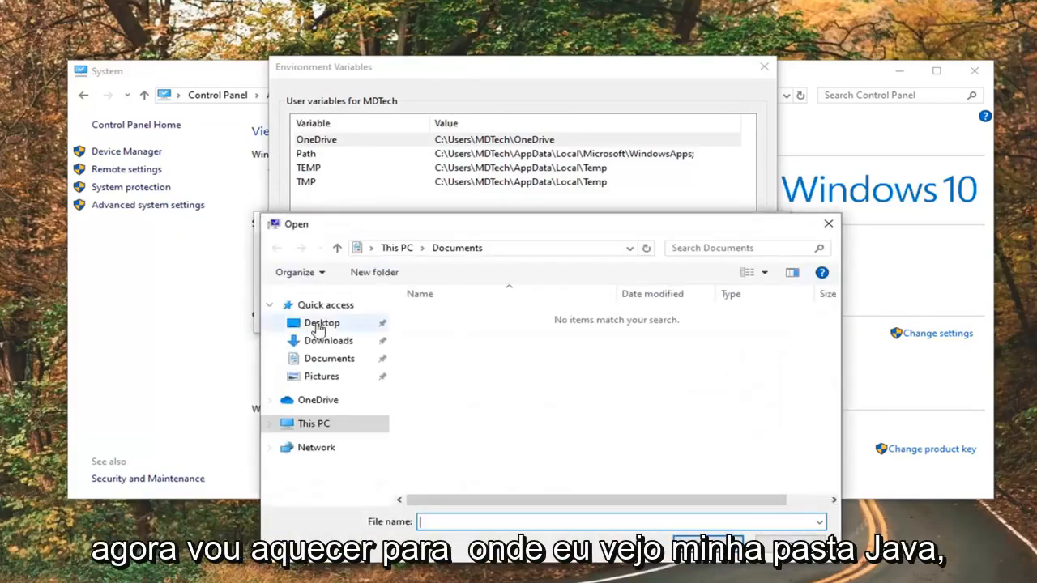
pyautogui.click(321, 323)
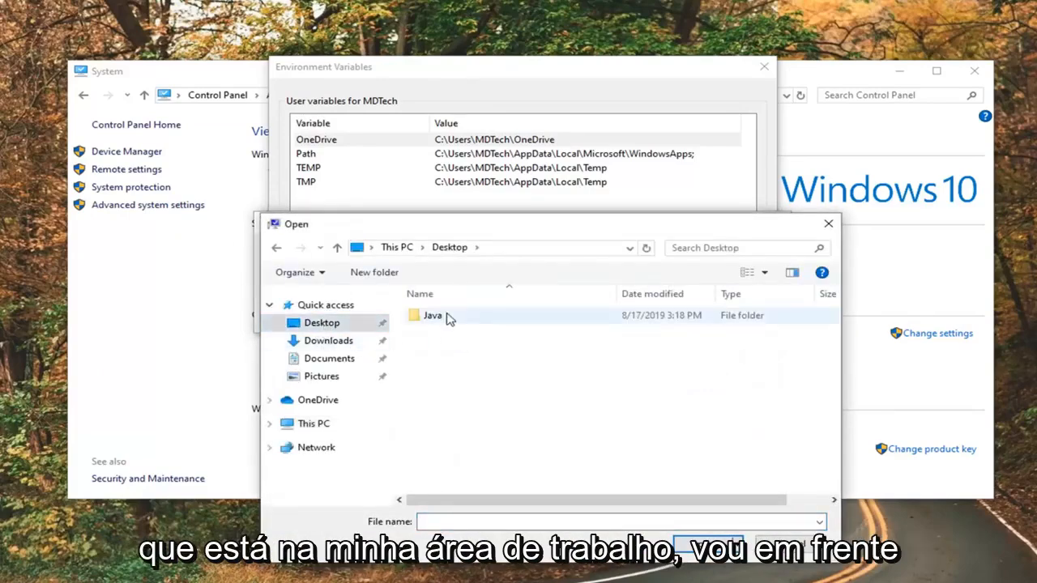
pyautogui.doubleClick(432, 315)
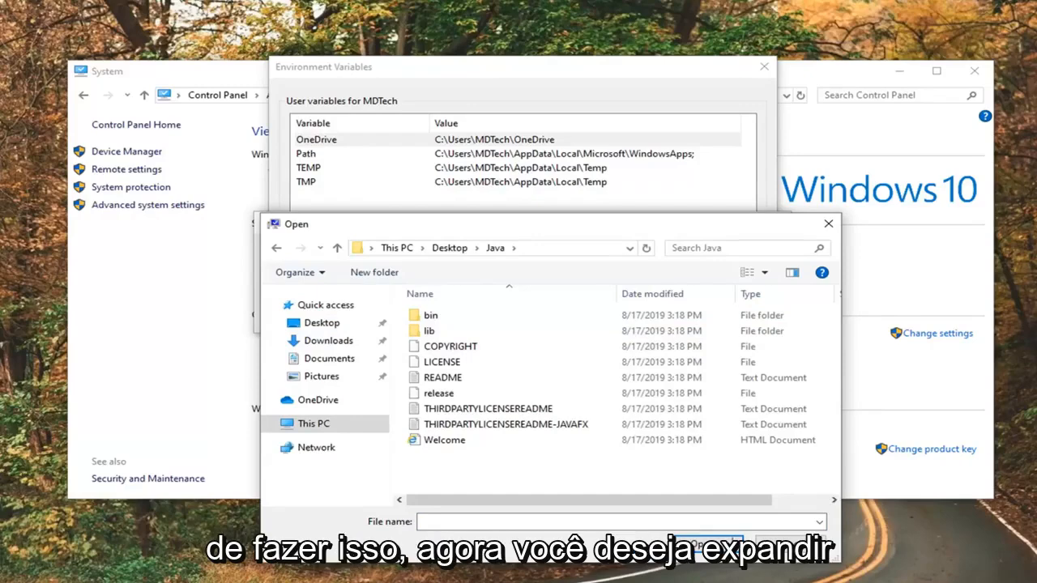
pyautogui.moveTo(444, 336)
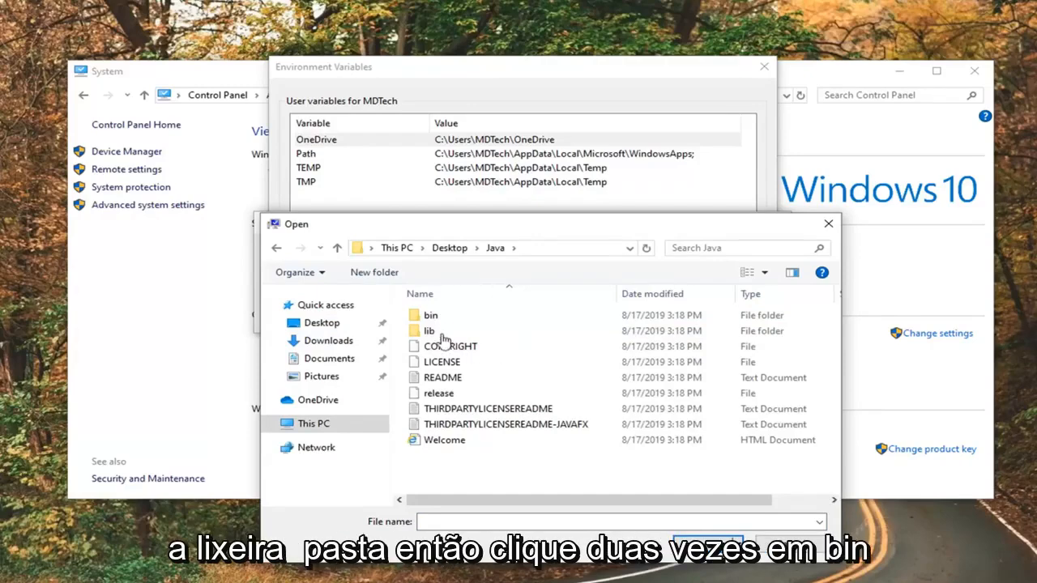
pyautogui.doubleClick(431, 314)
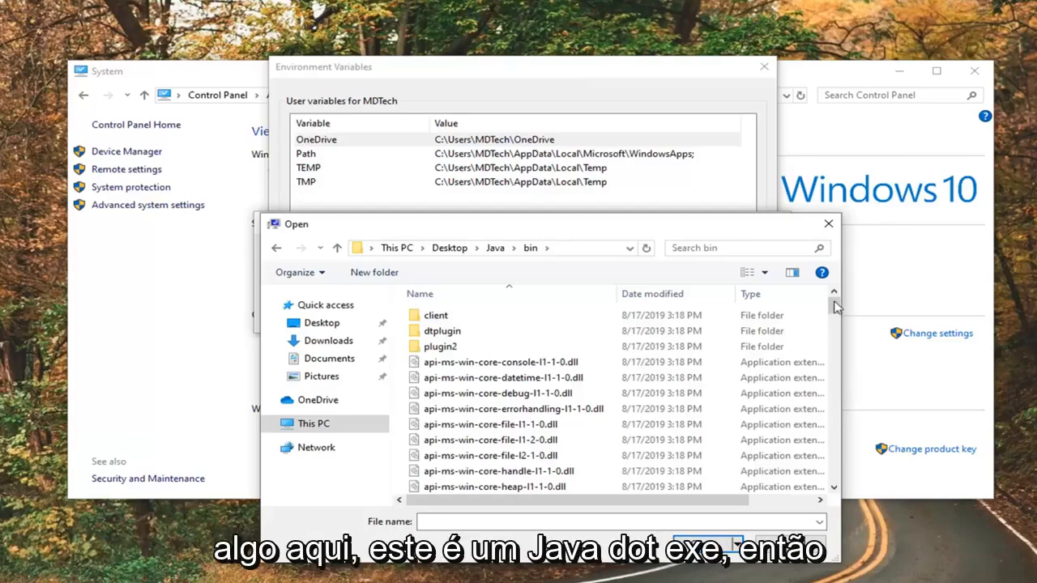
pyautogui.scroll(-3)
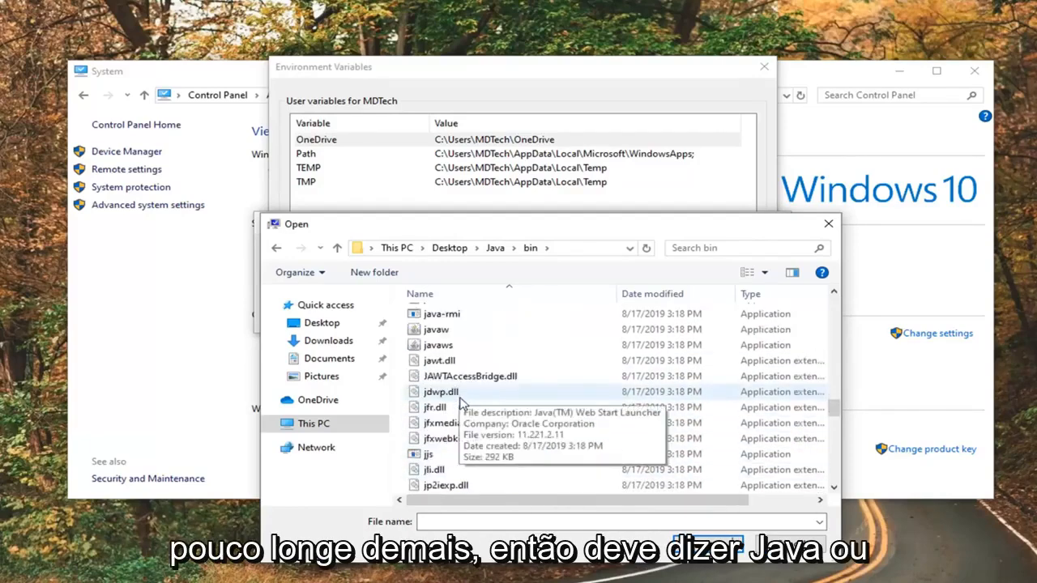
pyautogui.click(431, 373)
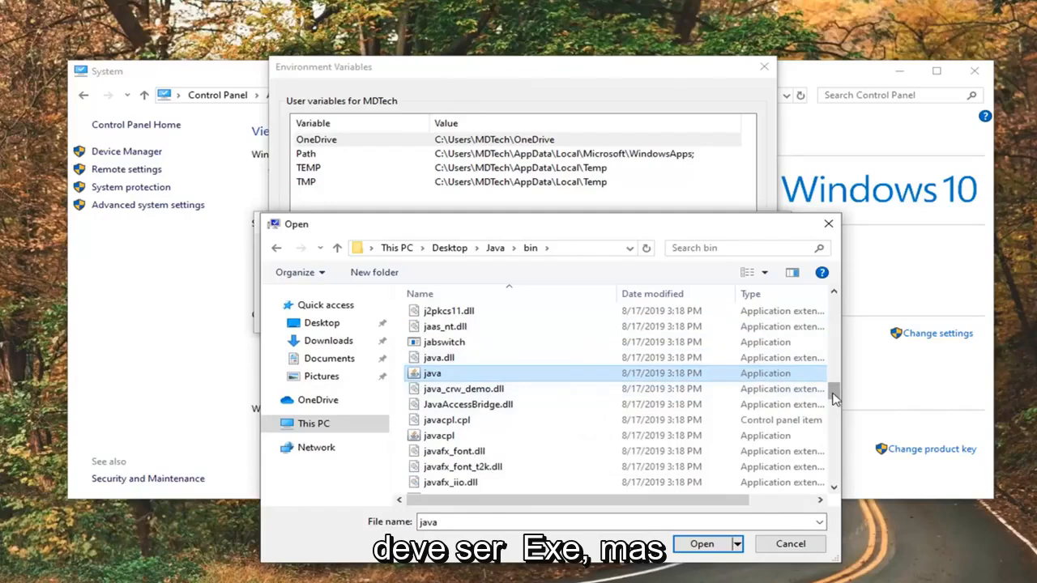
pyautogui.scroll(3)
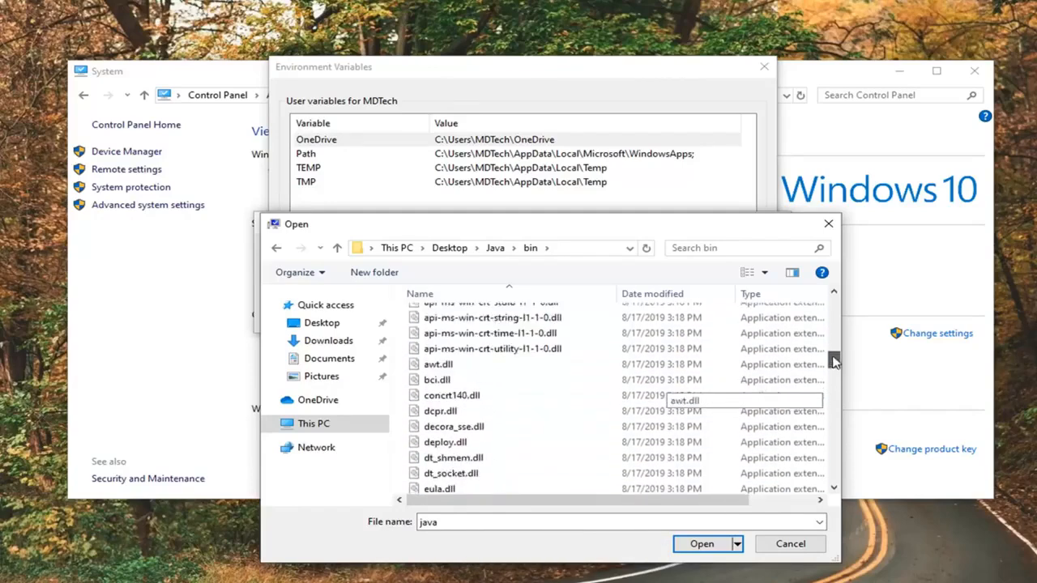
pyautogui.scroll(3)
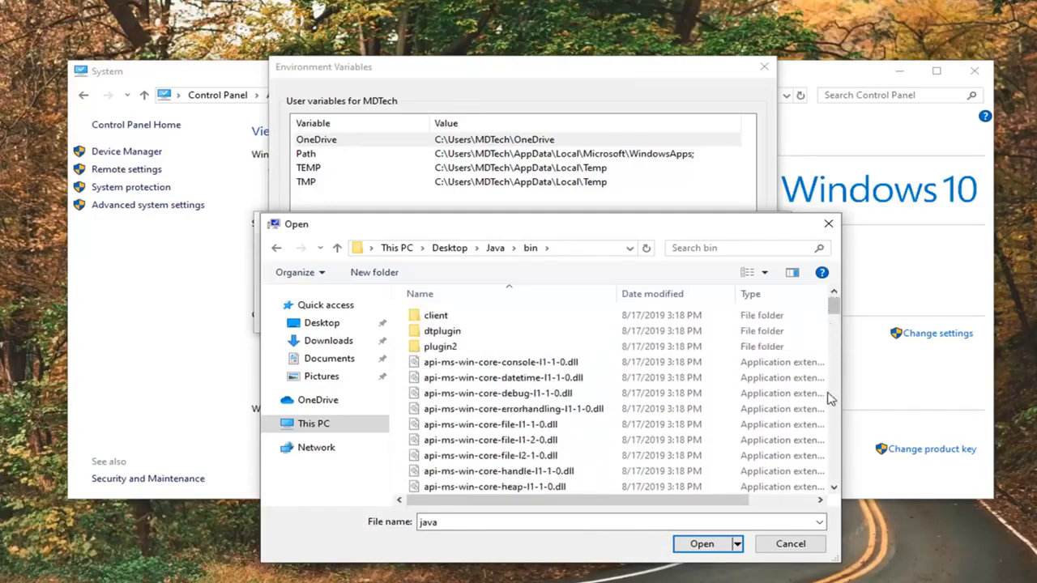
pyautogui.scroll(-3)
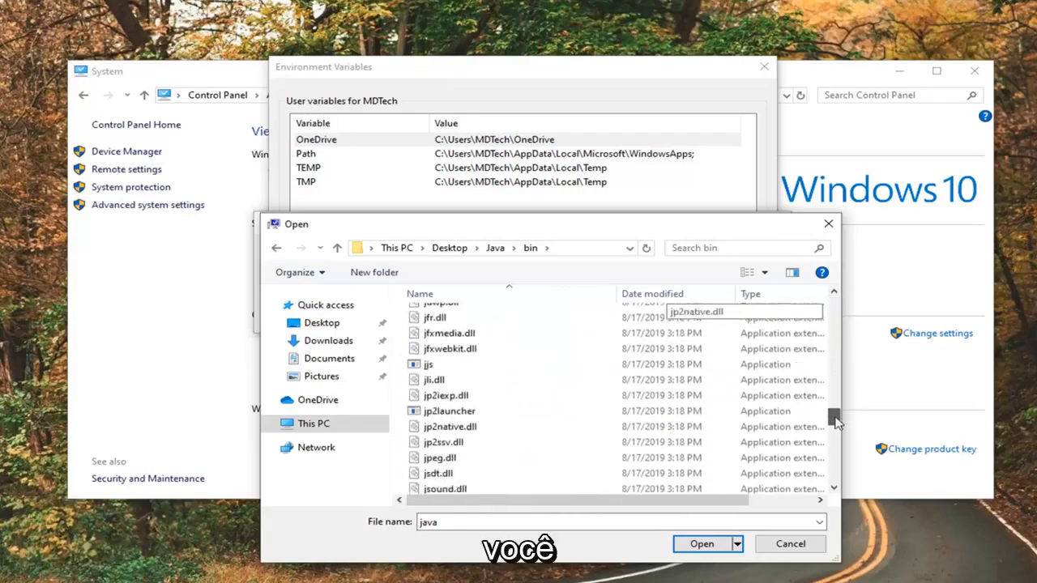
pyautogui.scroll(-3)
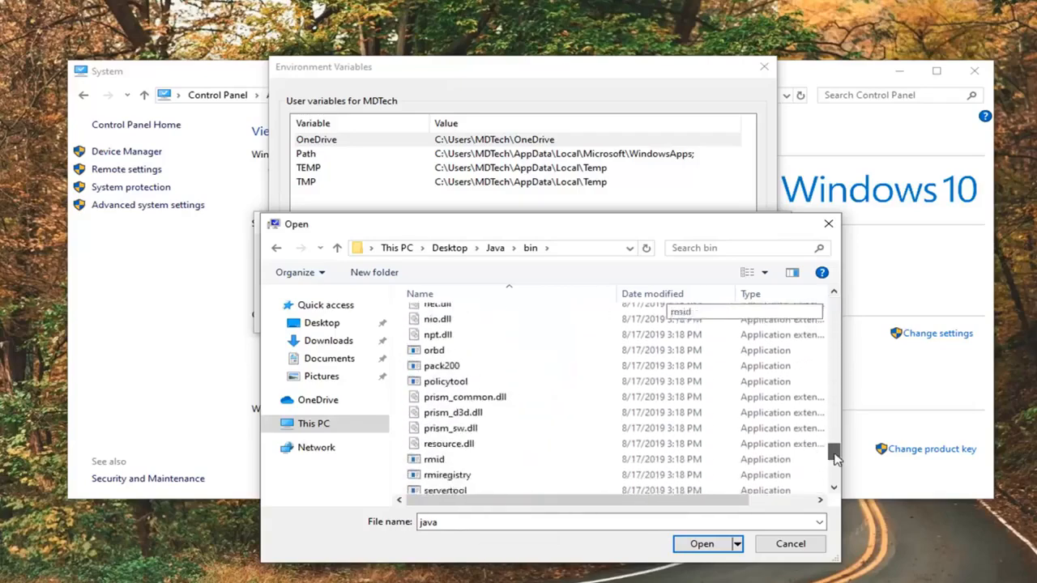
pyautogui.scroll(3)
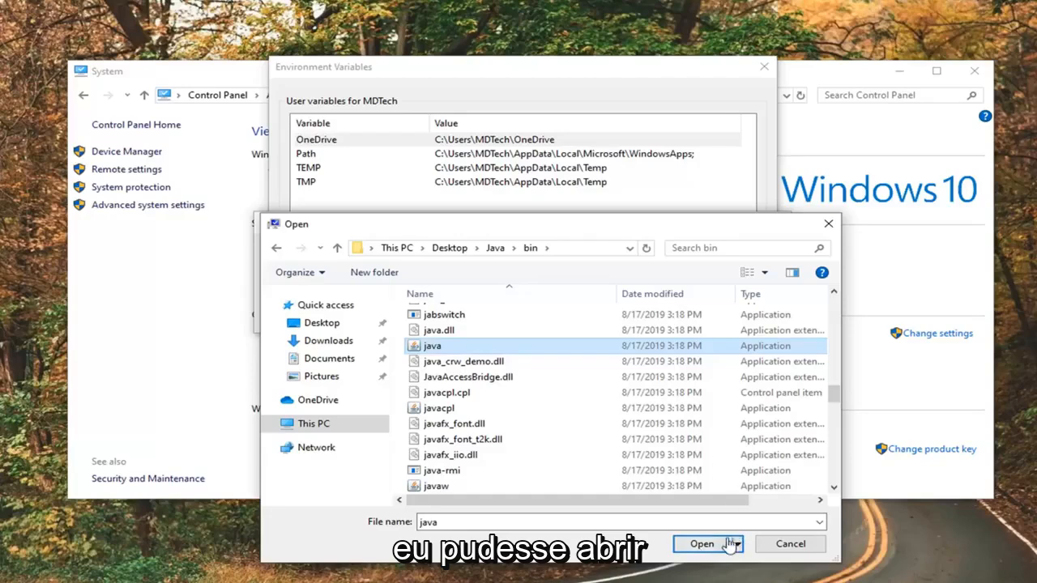
# Save the Java variable as Desktop\Java\bin\java.exe and close all System settings windows.
pyautogui.click(701, 545)
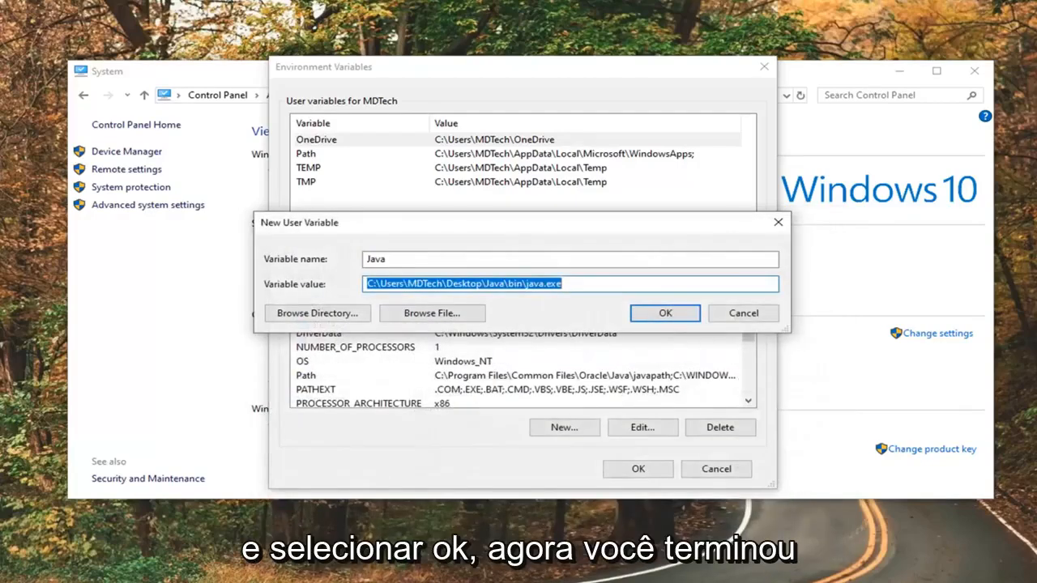
pyautogui.click(665, 313)
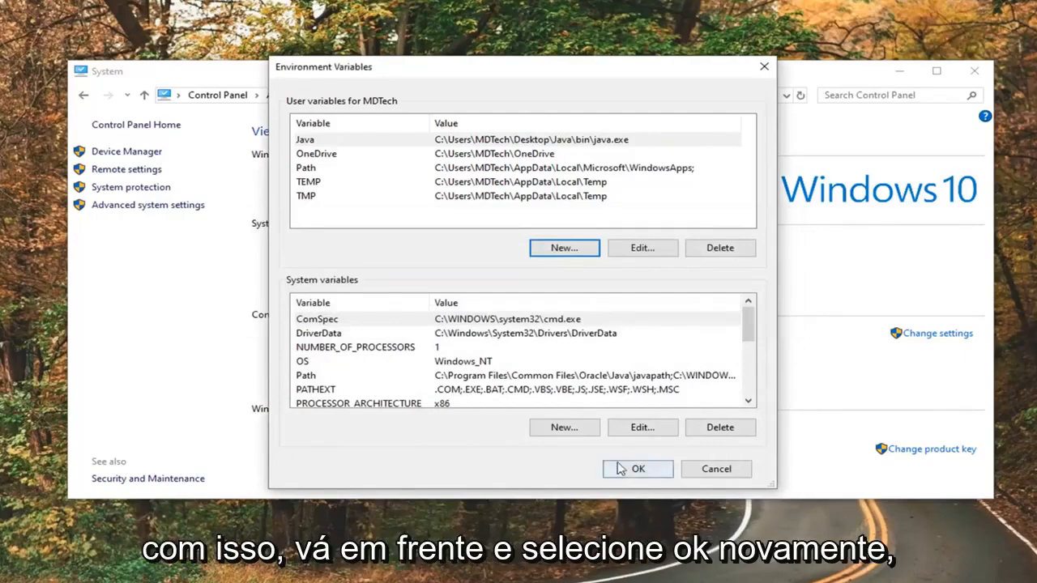
pyautogui.click(637, 470)
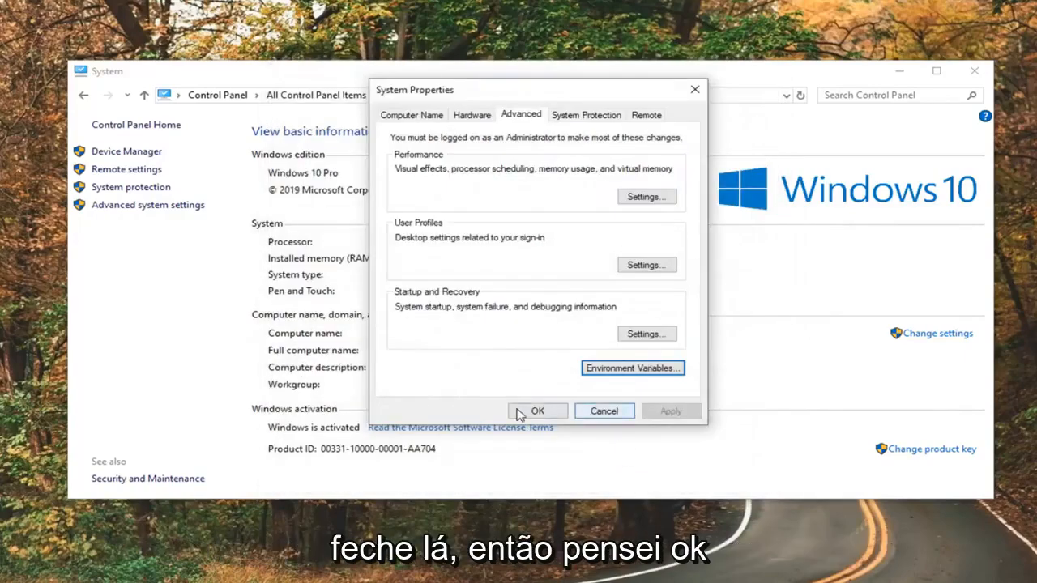
pyautogui.click(538, 411)
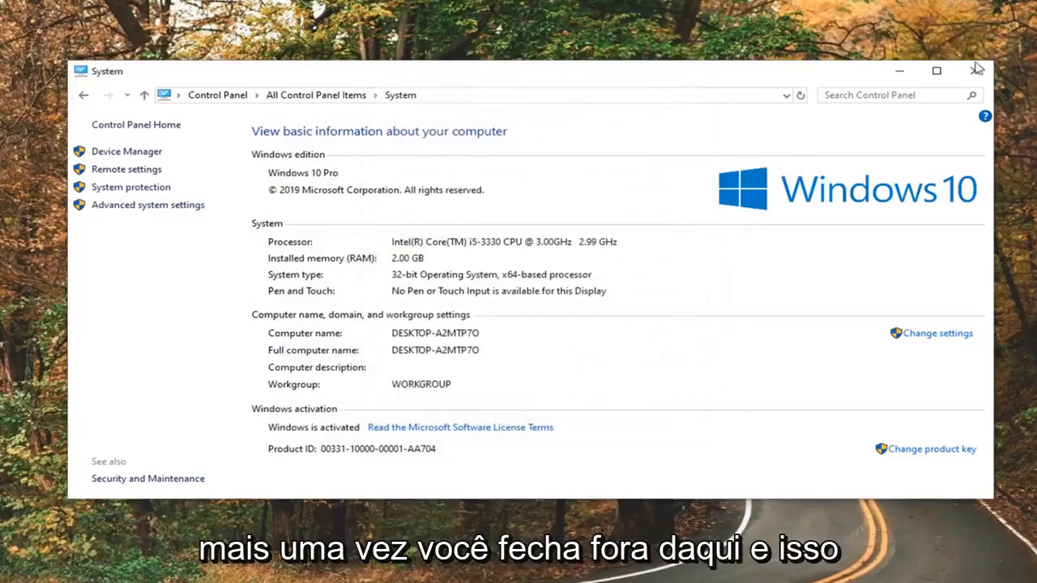
pyautogui.click(977, 71)
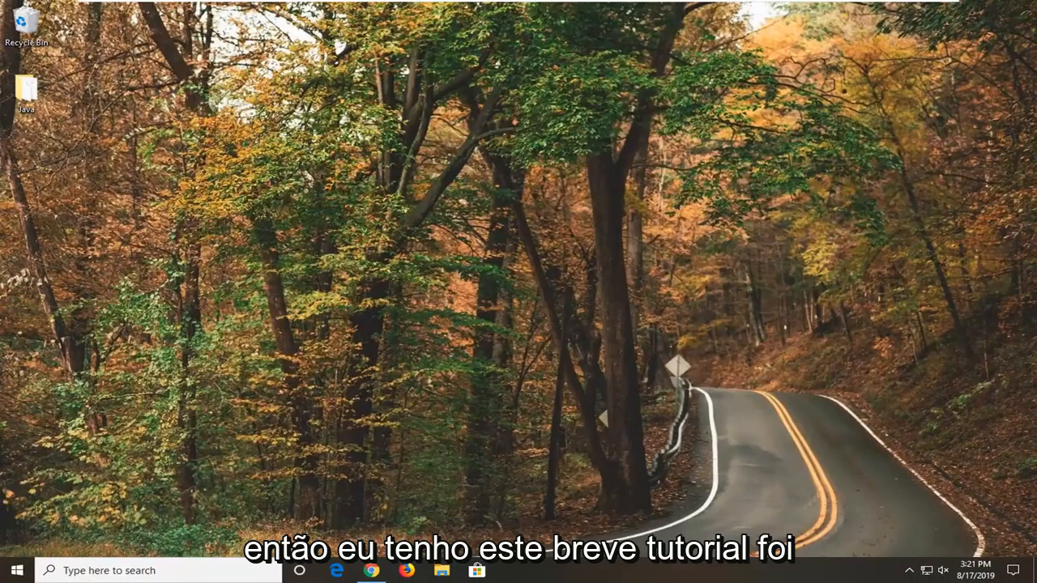